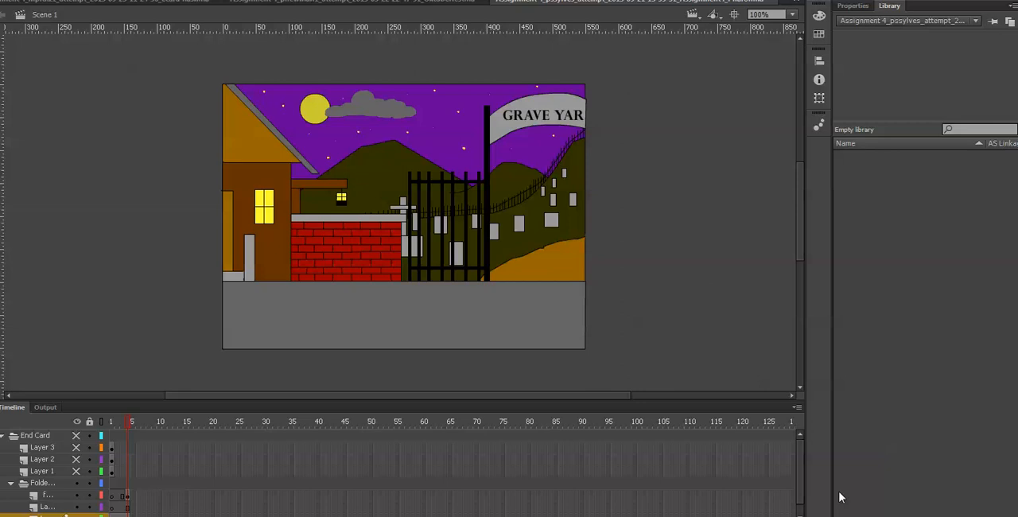
{"action": "mouse_move", "coordinate": [945, 262]}
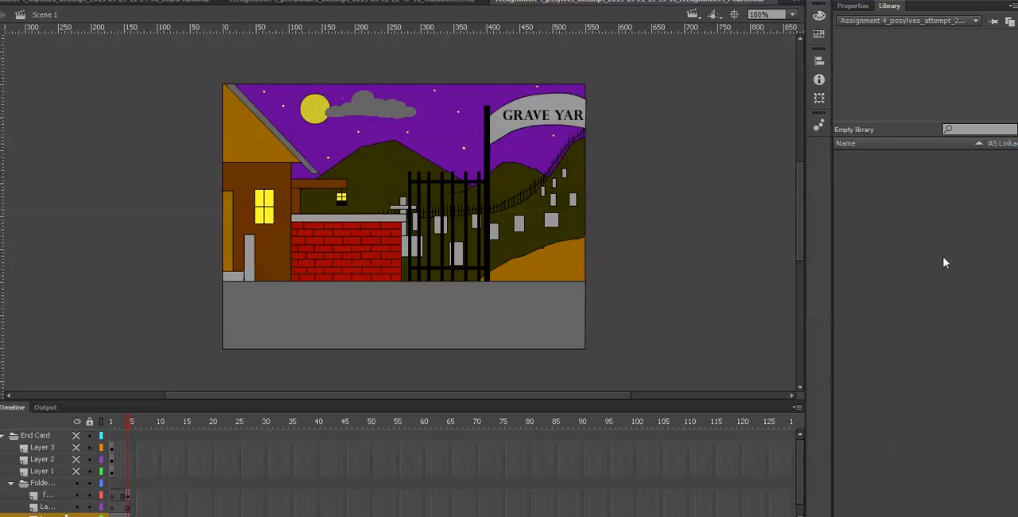
{"action": "mouse_move", "coordinate": [933, 289]}
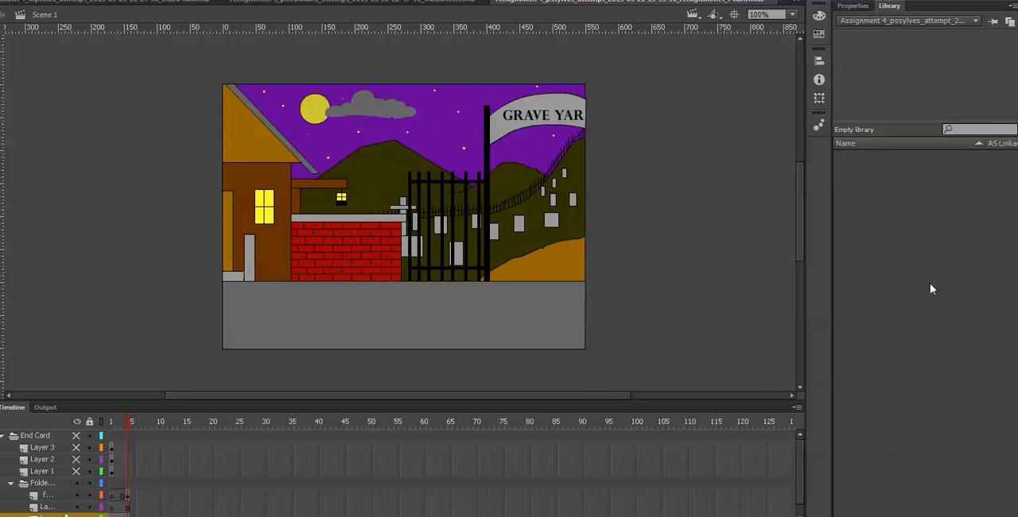
{"action": "mouse_move", "coordinate": [147, 430]}
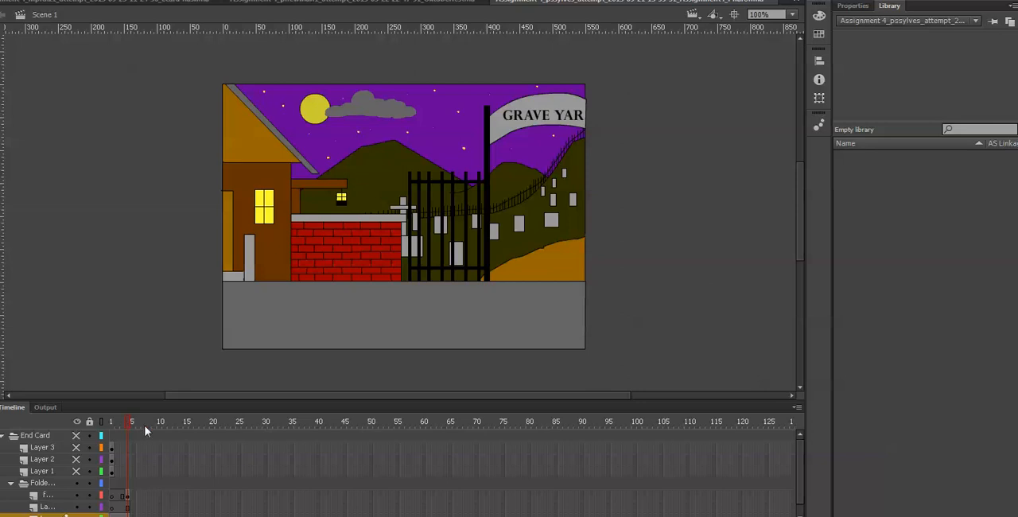
Move the playhead to frame 1 to show the purple night-sky outline sketch of houses and hills
{"action": "left_click", "coordinate": [111, 421]}
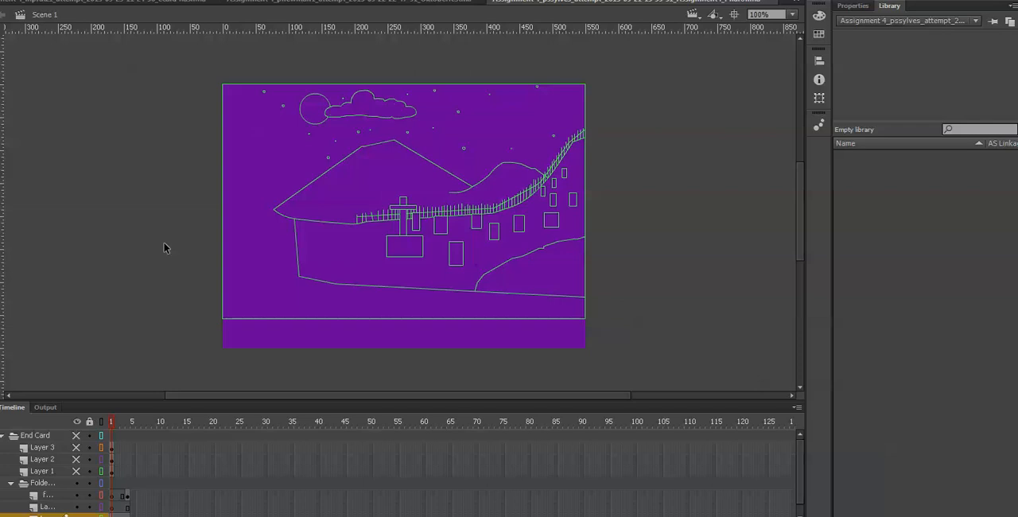
{"action": "mouse_move", "coordinate": [157, 180]}
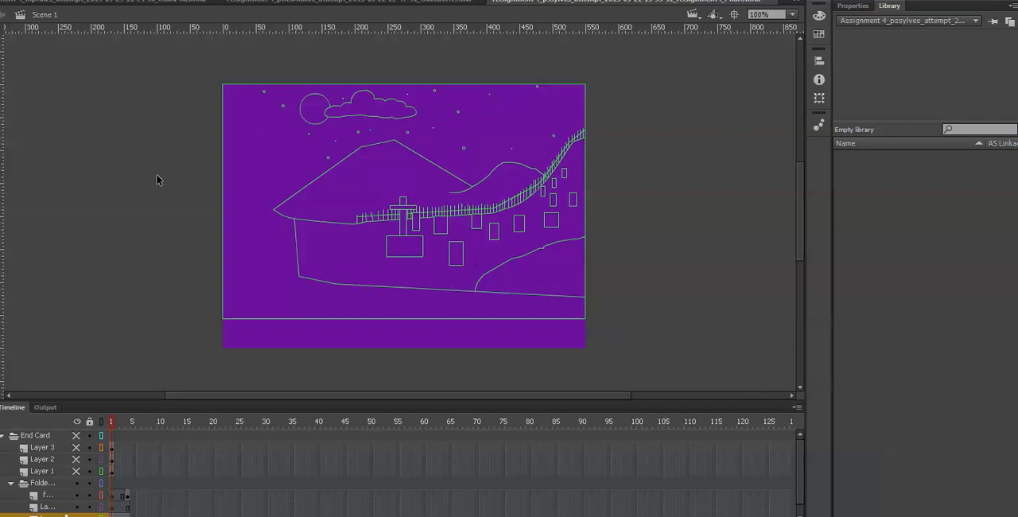